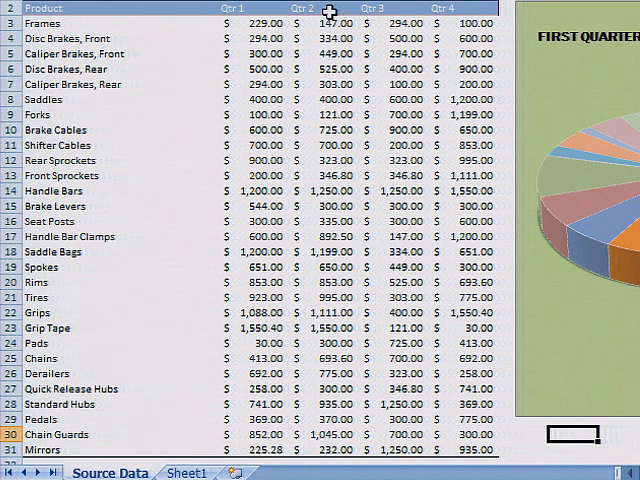
# Step: Select the Qtr 2 sales figures in the component sales table
pyautogui.click(320, 20)
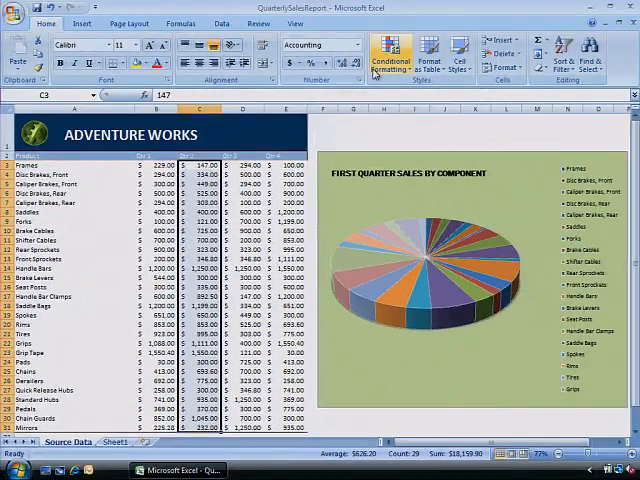
# Step: Show the Highlight Cells Rules choices under Conditional Formatting for the Qtr 2 range
pyautogui.click(392, 56)
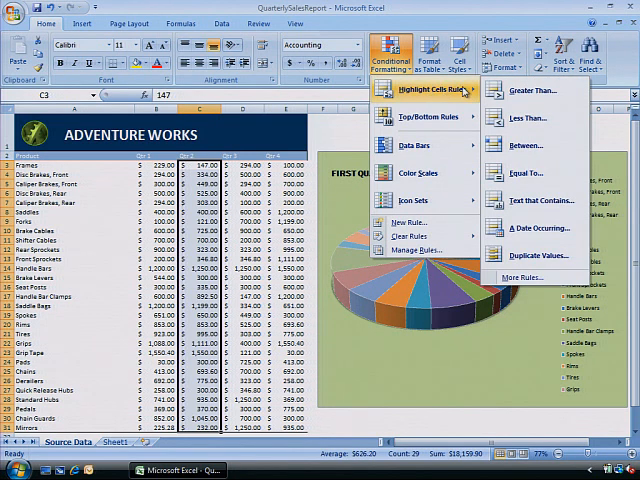
pyautogui.moveTo(536, 92)
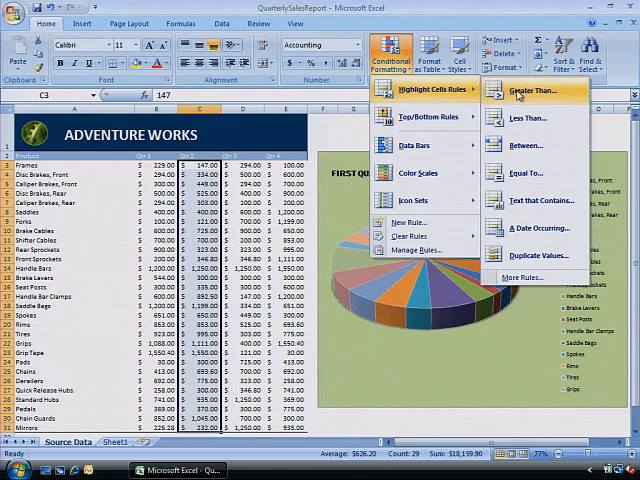
# Step: Apply a Greater Than 835.50 rule with Light Red Fill with Dark Red Text to Qtr 2 sales
pyautogui.click(530, 92)
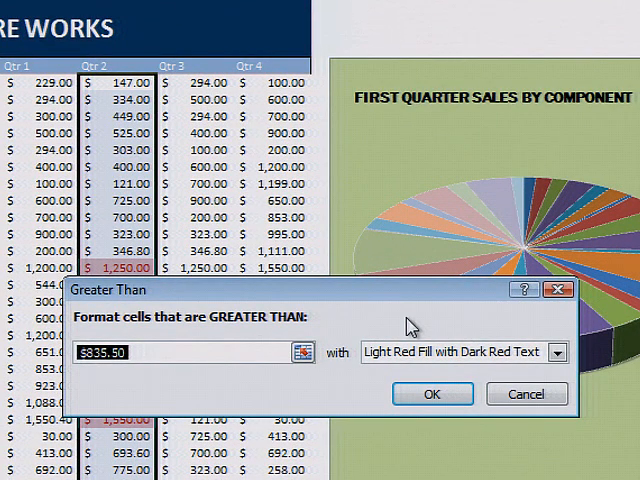
pyautogui.moveTo(338, 390)
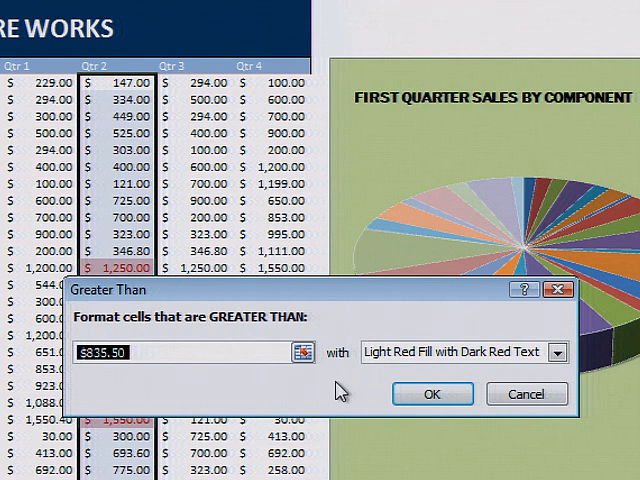
pyautogui.moveTo(220, 378)
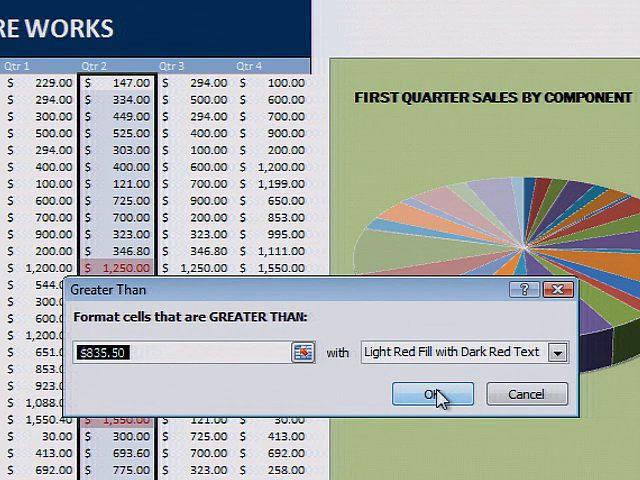
pyautogui.click(432, 392)
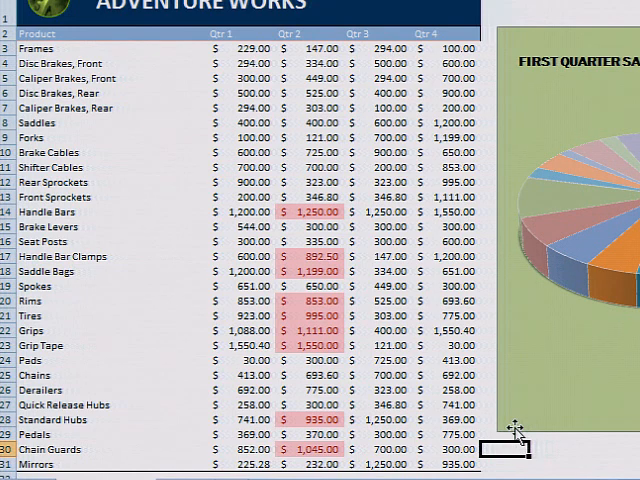
pyautogui.moveTo(504, 408)
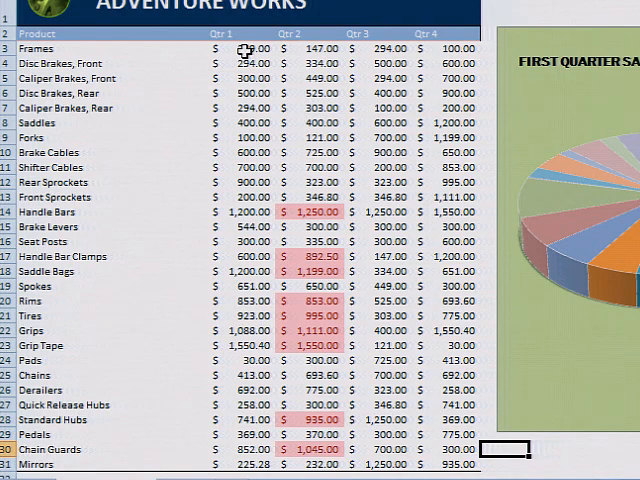
# Step: Select the Qtr 1 sales figures and show the Top/Bottom Rules choices
pyautogui.click(244, 48)
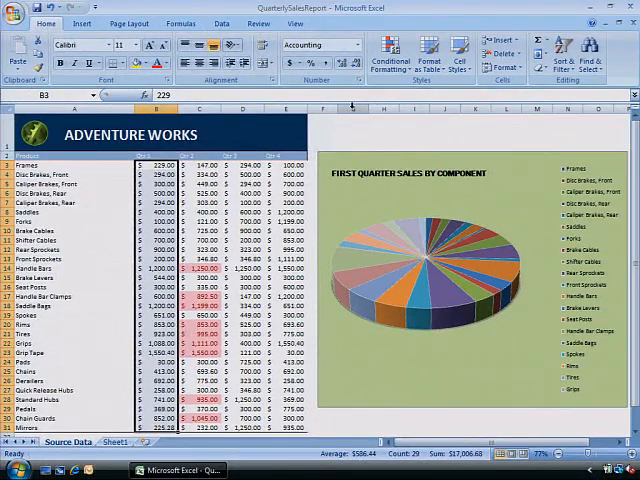
pyautogui.click(392, 58)
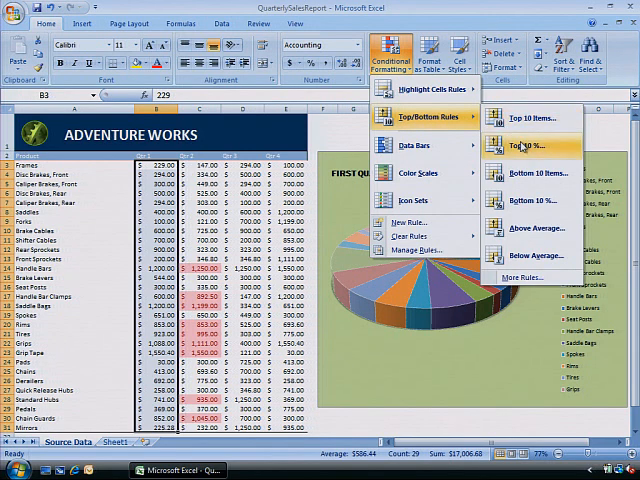
# Step: Highlight the top 25% of Qtr 1 sales with Light Red Fill with Dark Red Text
pyautogui.click(526, 144)
pyautogui.write('25')
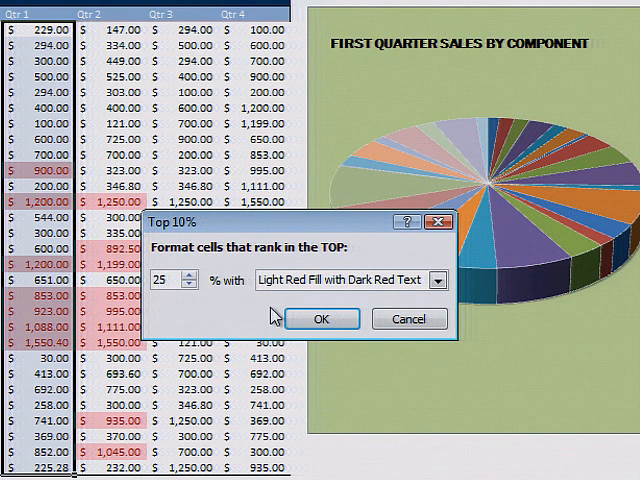
pyautogui.click(322, 318)
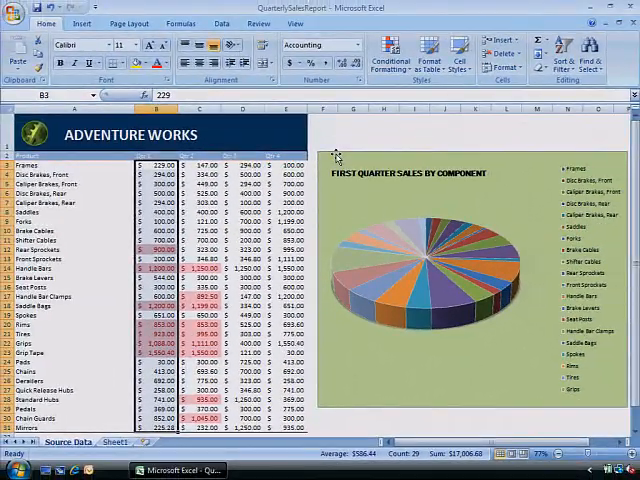
# Step: Apply coloured data bars to the Qtr 1 sales figures over the existing highlighting
pyautogui.click(390, 56)
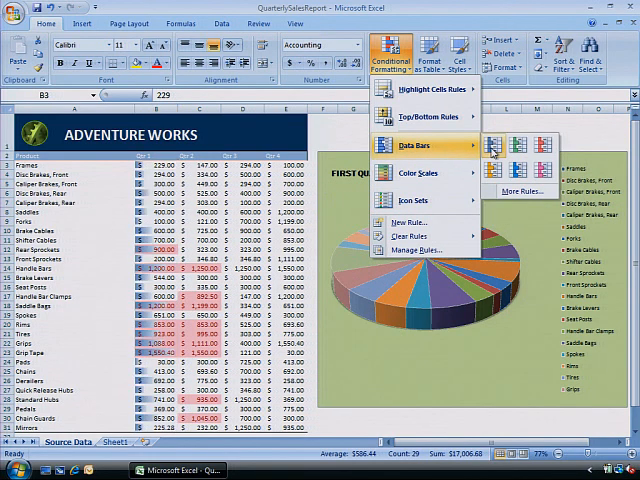
pyautogui.click(448, 140)
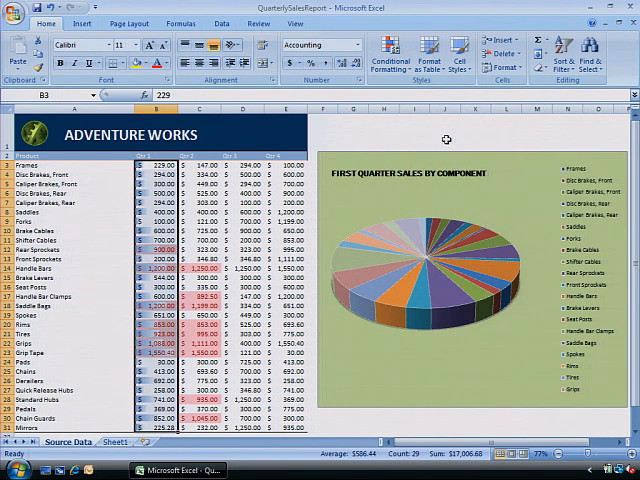